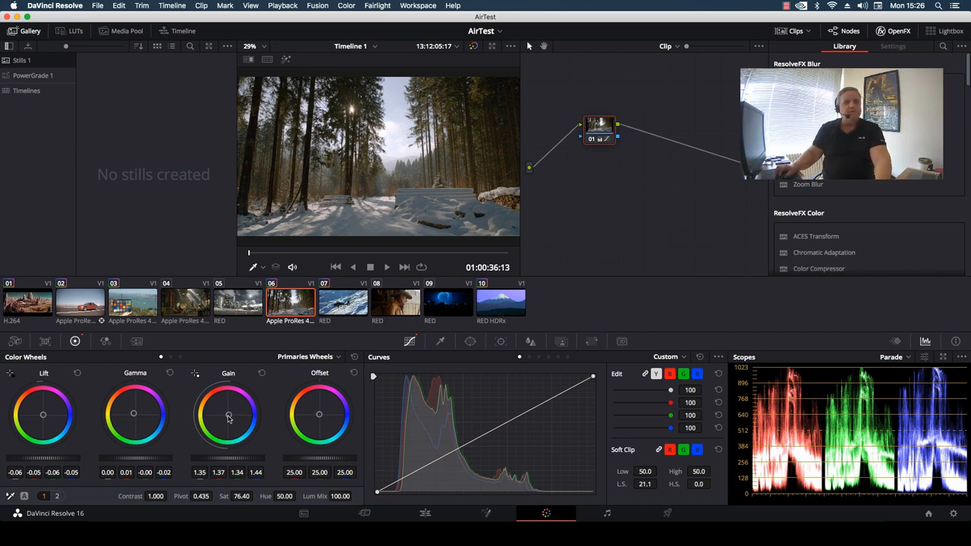
Wipe the forest shot against timeline clip 7, then turn the split-screen comparison off.
left_click_drag(227, 415, 228, 414)
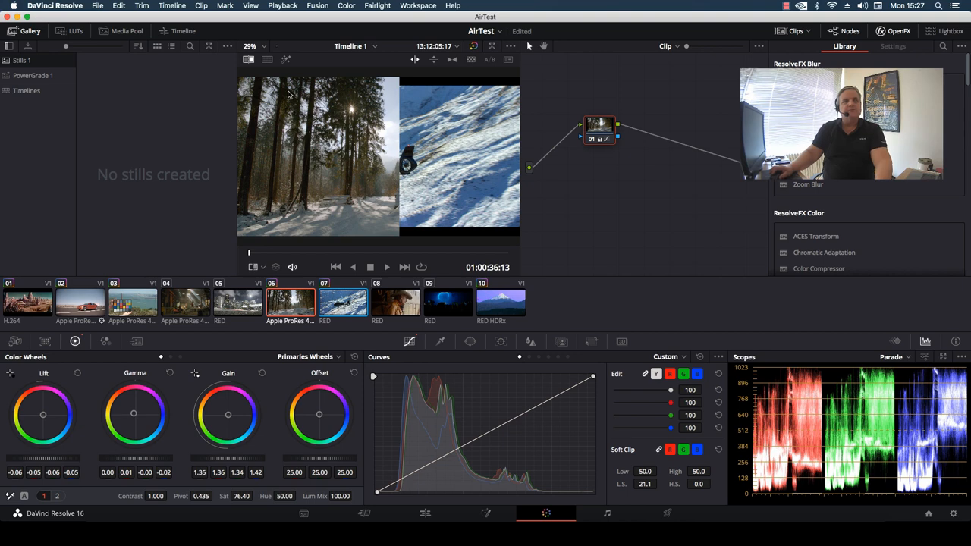
left_click(250, 59)
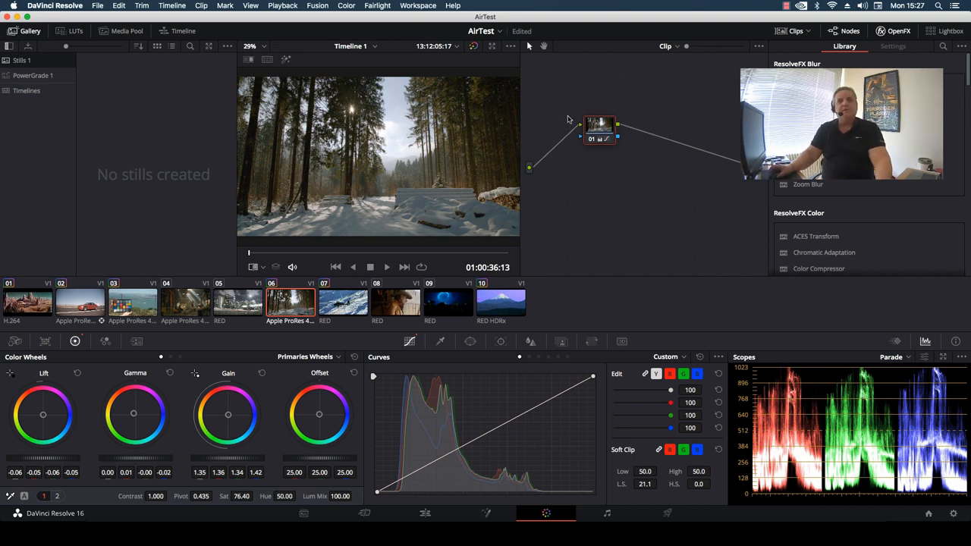
mouse_move(615, 156)
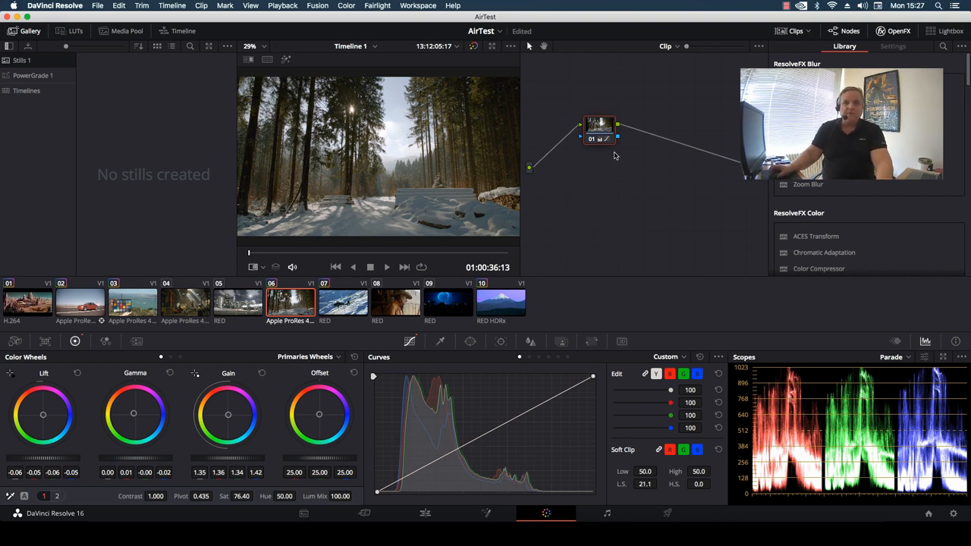
mouse_move(654, 180)
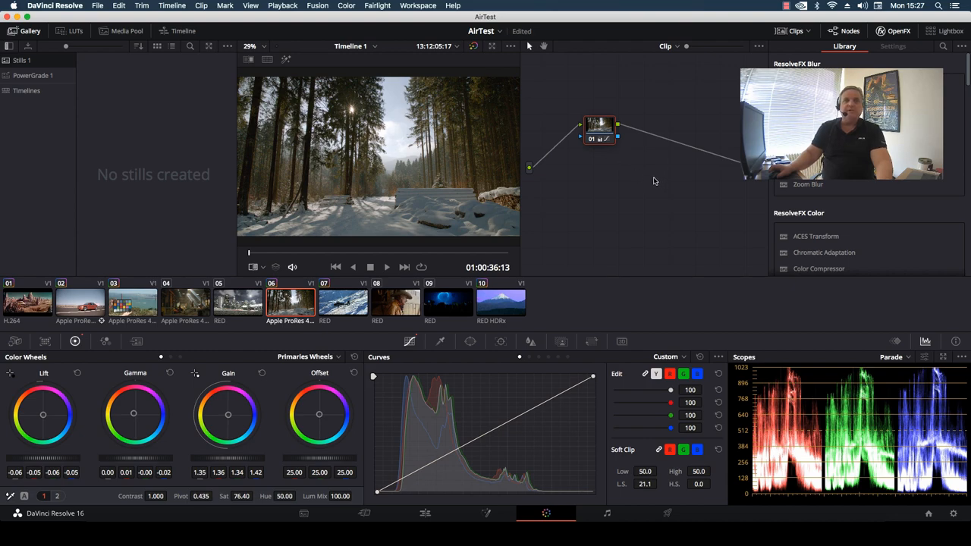